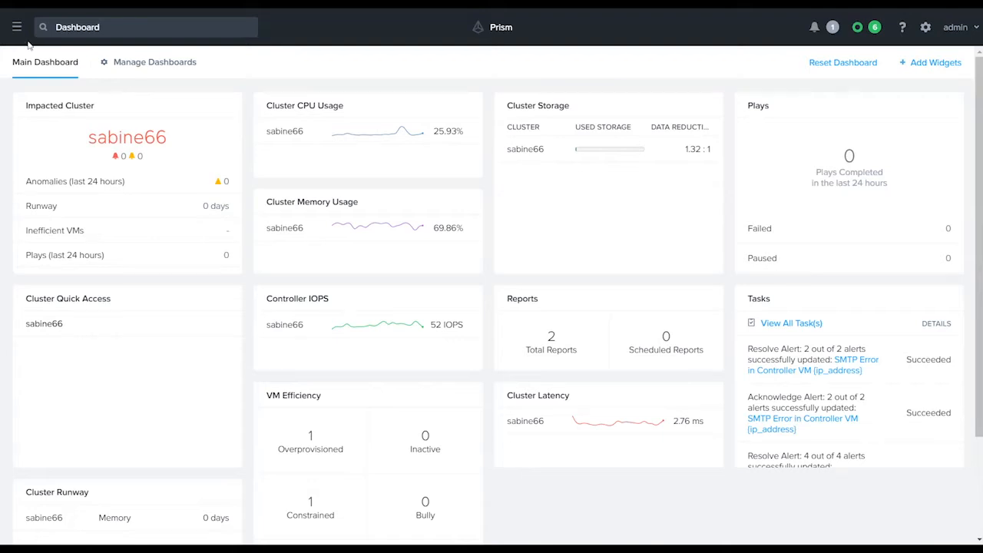
Step: Reach the Prism Central Settings page from the main navigation menu
left_click(17, 27)
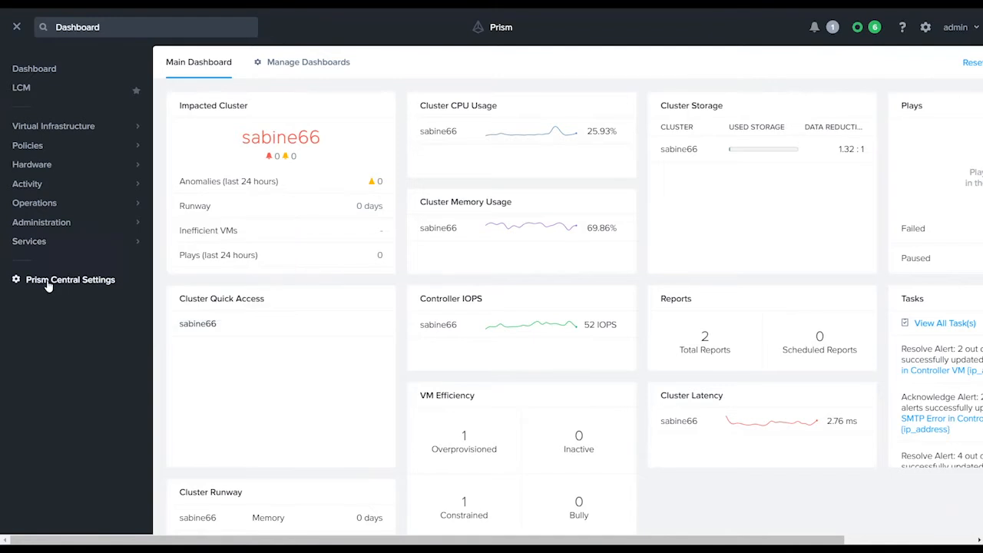
left_click(71, 279)
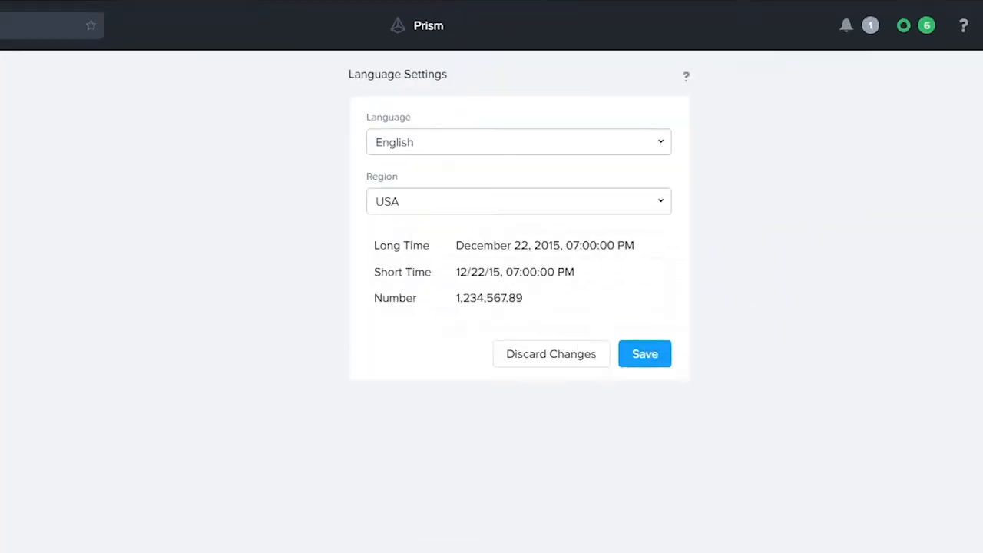
left_click(519, 142)
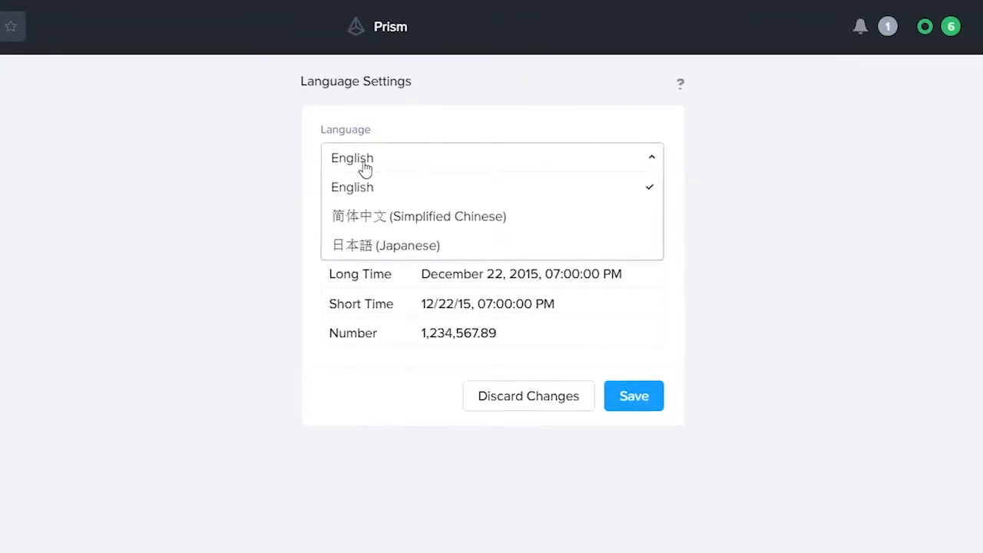
mouse_move(438, 218)
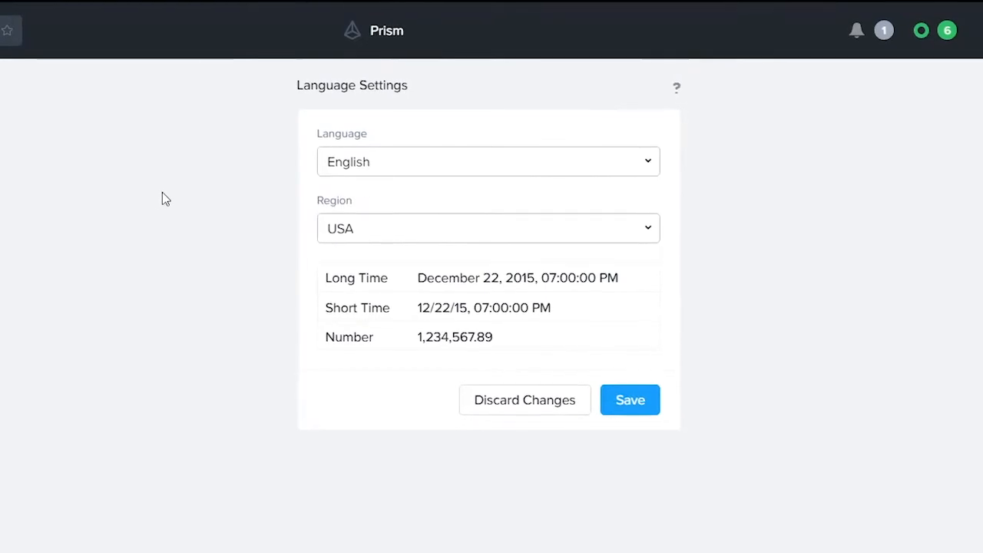
left_click(488, 228)
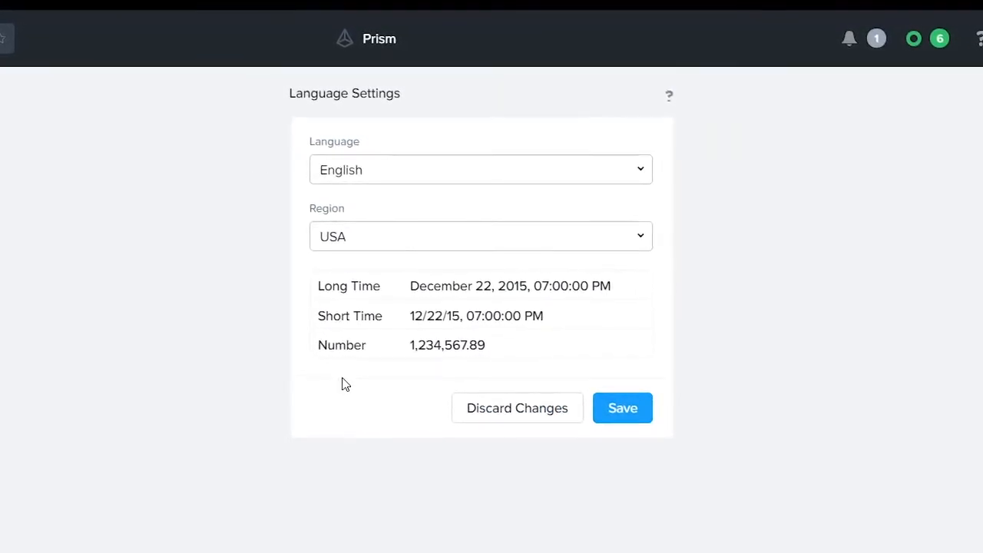
Step: Choose 简体中文 (Simplified Chinese) as display language, save, and confirm the page refresh
left_click(480, 169)
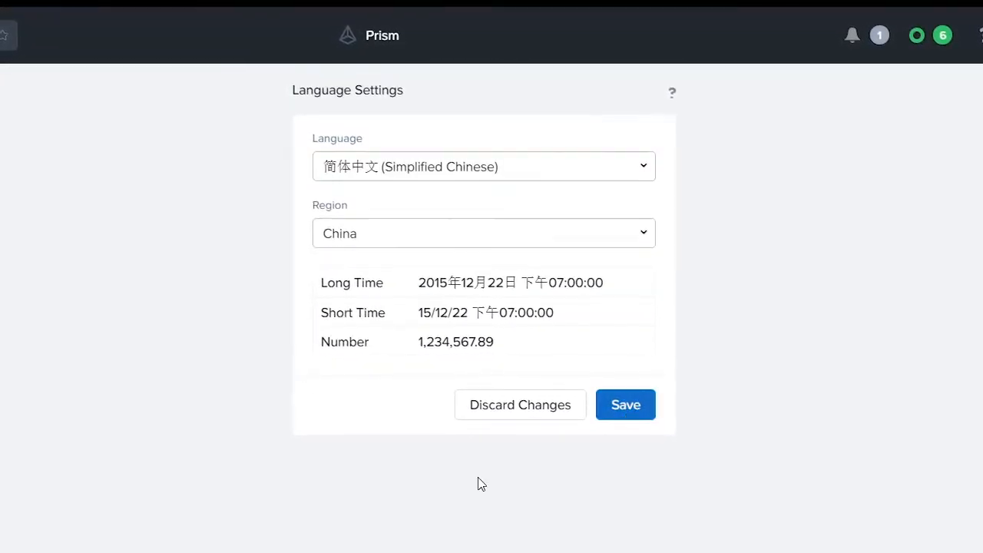
left_click(625, 405)
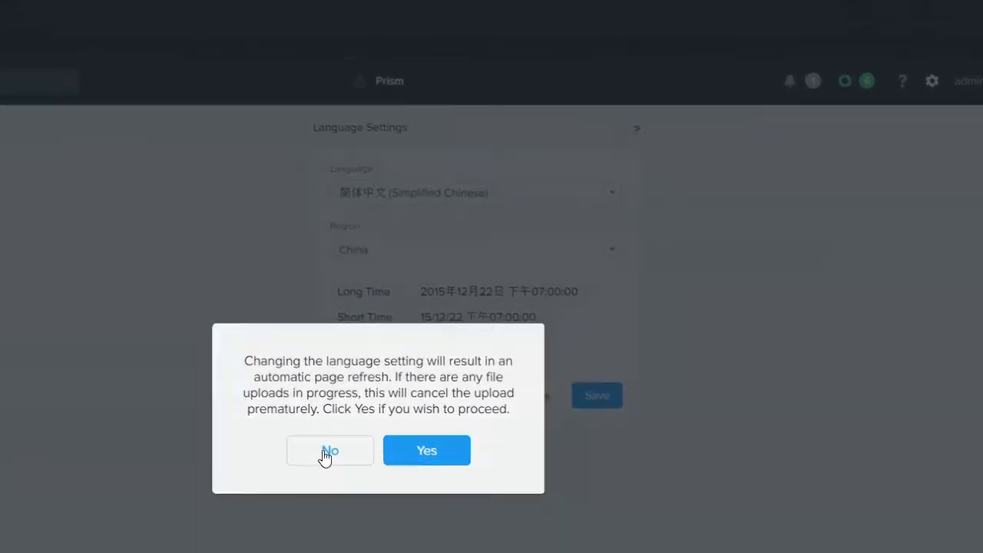
left_click(329, 449)
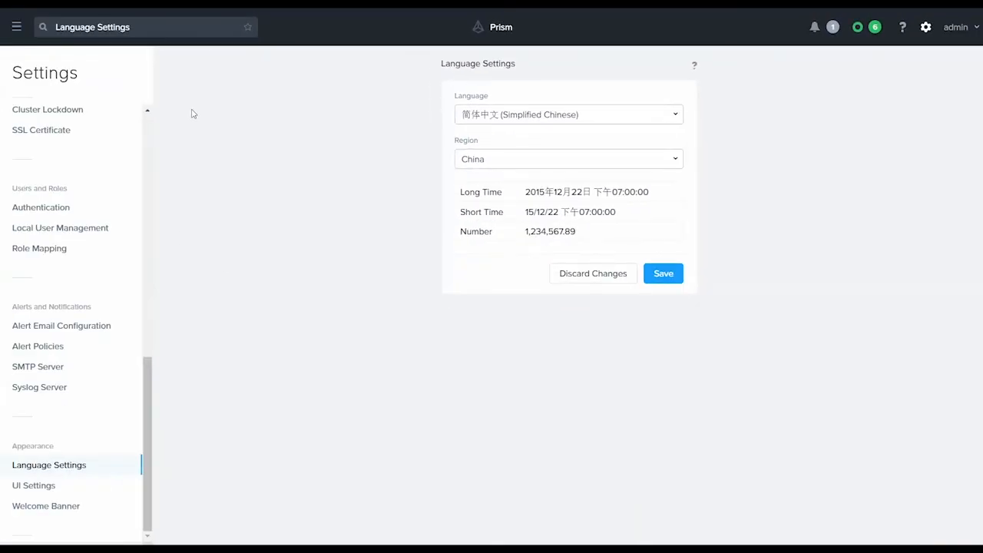
mouse_move(15, 28)
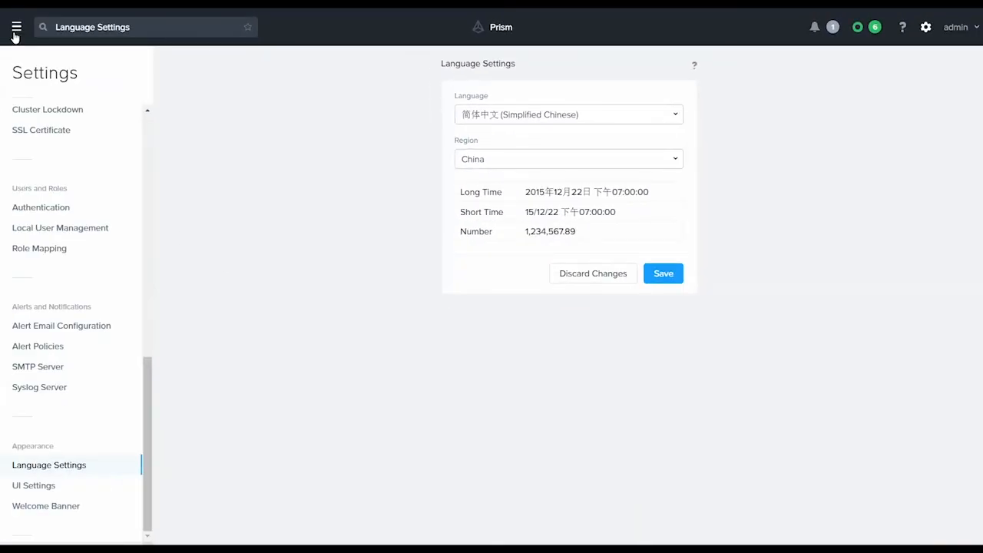
Step: Launch the sabine66 cluster's Prism Element console from the Prism Central dashboard
left_click(15, 27)
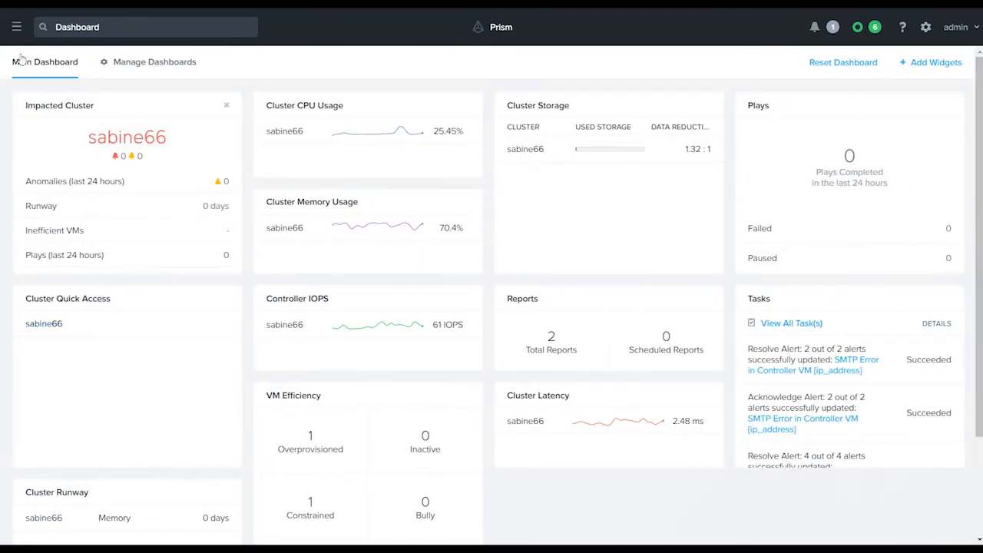
left_click(16, 27)
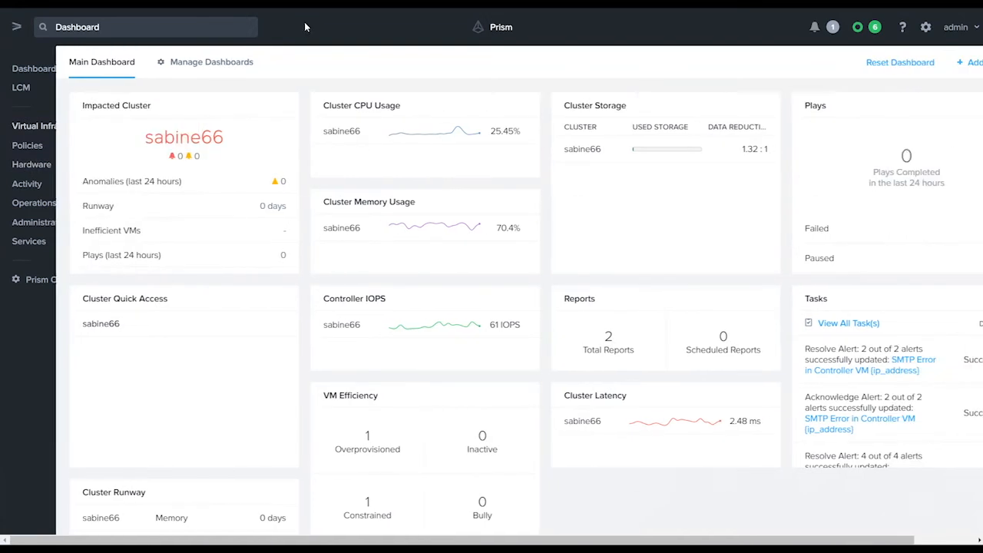
left_click(15, 28)
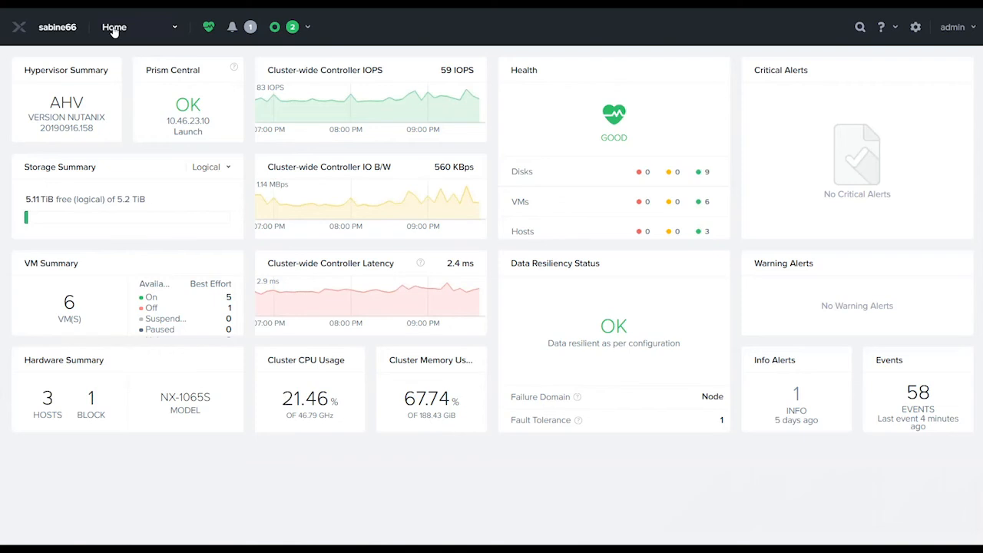
Step: Go to the Settings page of Prism Element from the Home dropdown
left_click(114, 27)
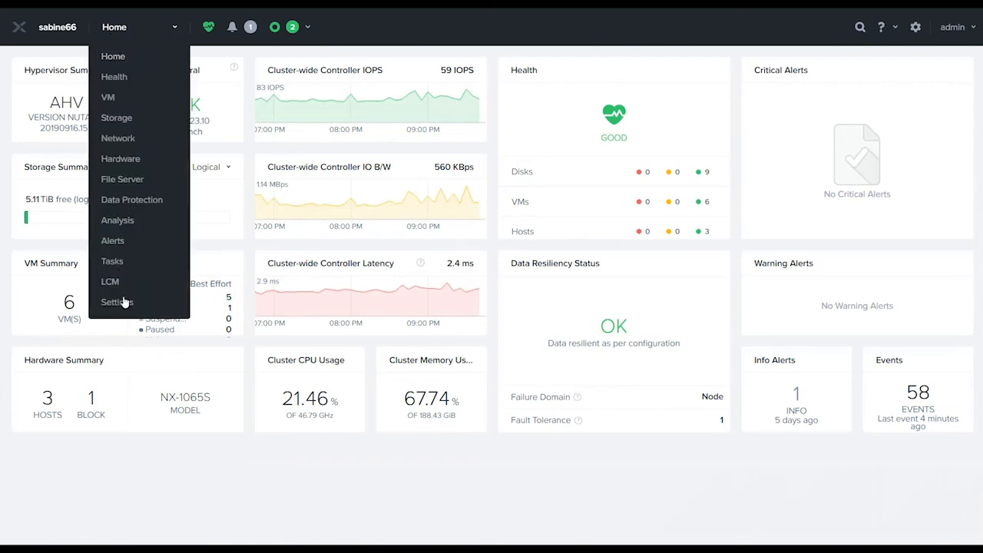
left_click(116, 301)
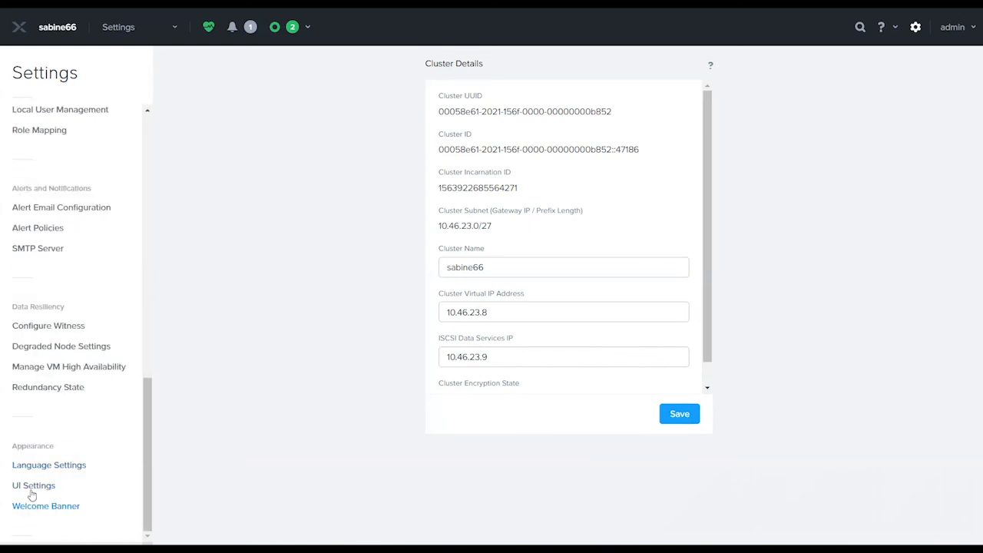
left_click(49, 464)
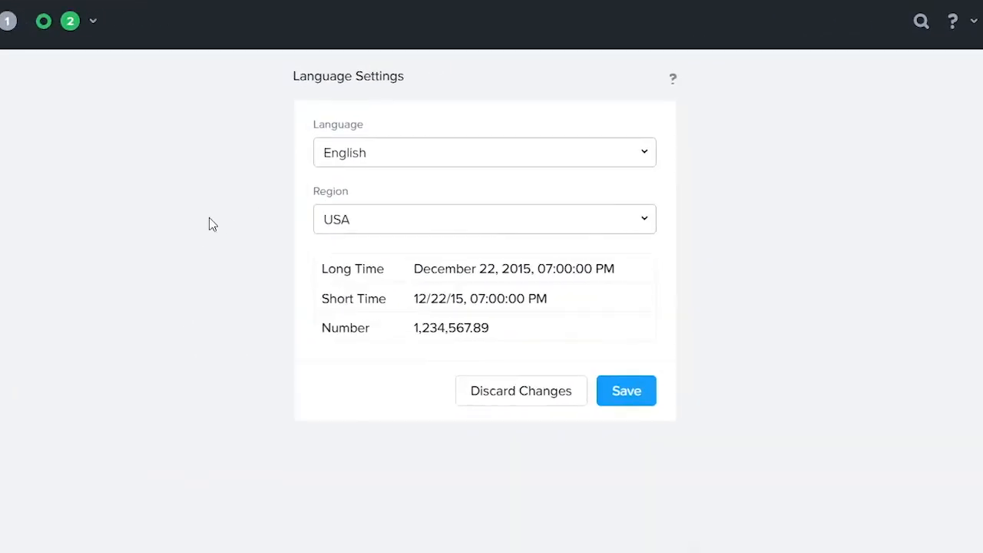
left_click(484, 152)
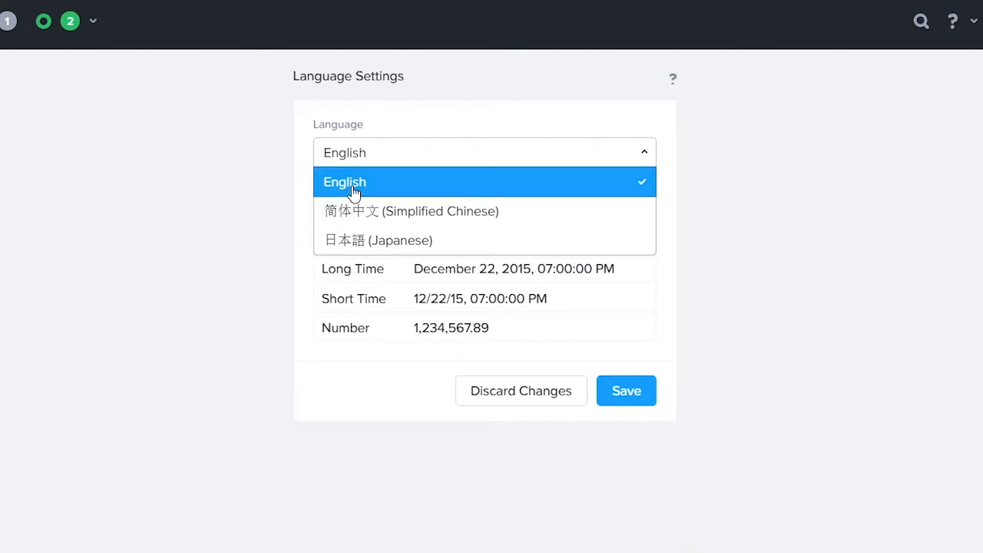